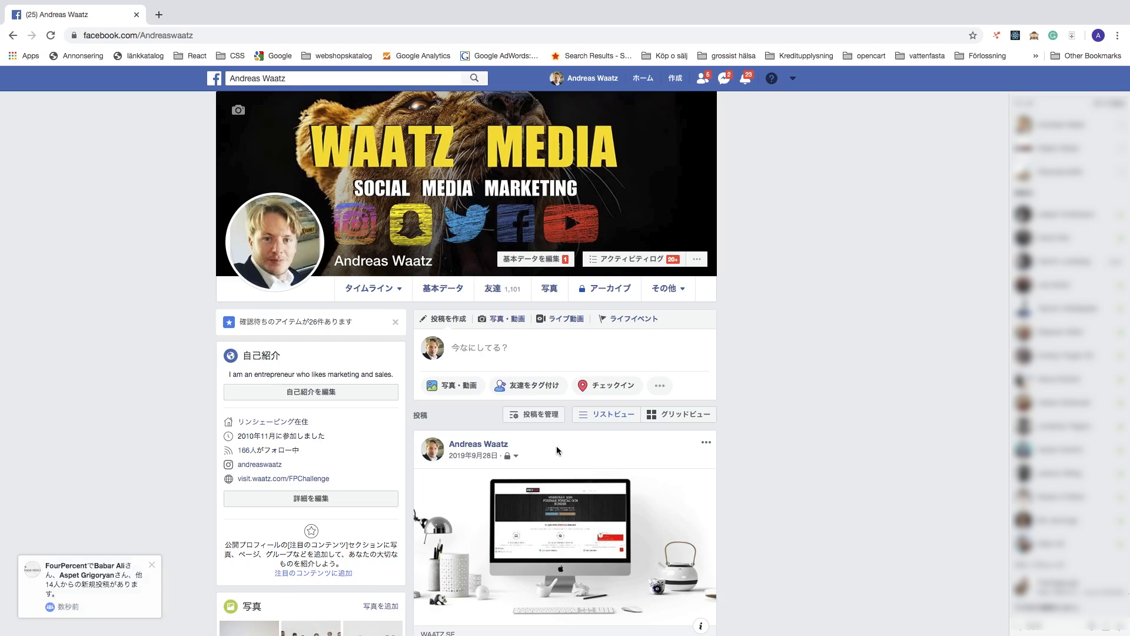
pyautogui.moveTo(780, 382)
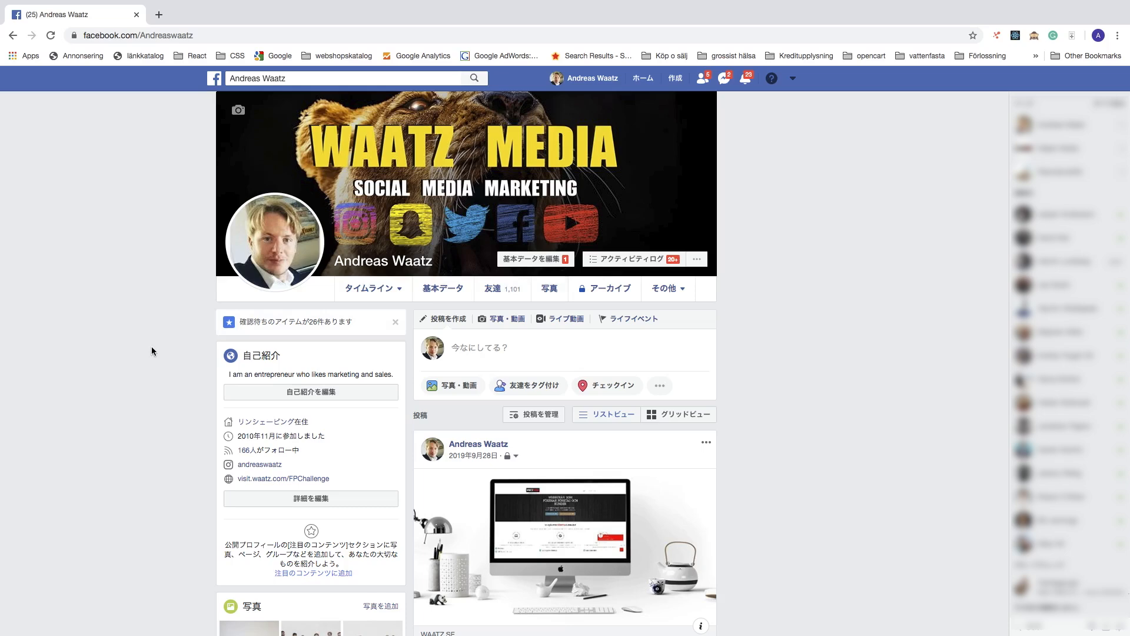
pyautogui.moveTo(129, 352)
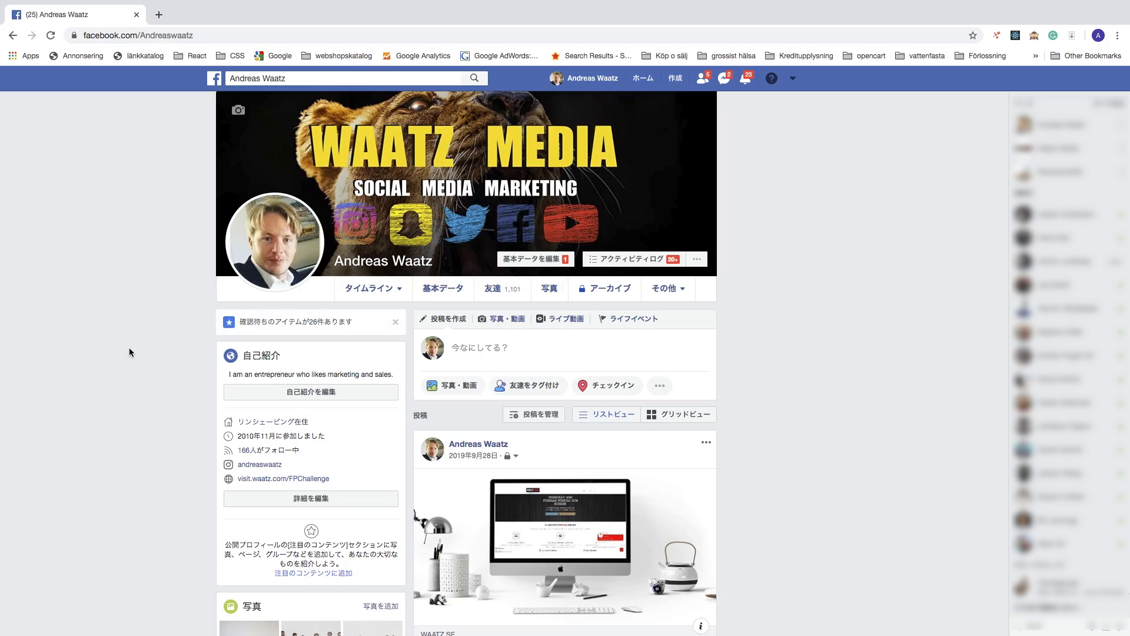
pyautogui.moveTo(794, 77)
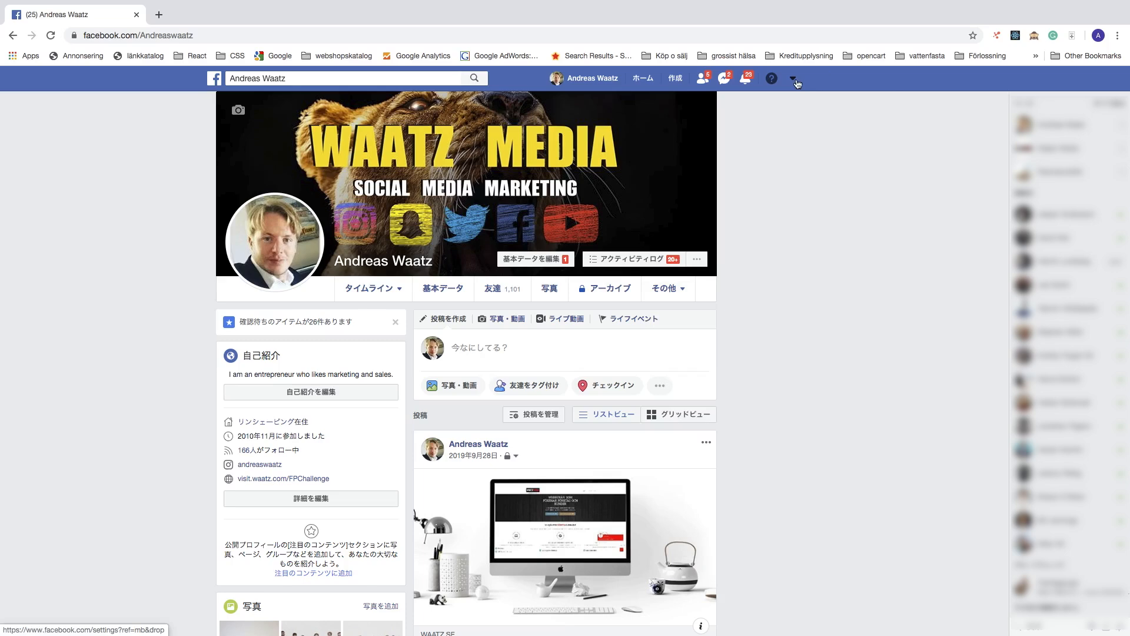
# Bring up the account menu from the top bar's down-arrow
pyautogui.click(793, 78)
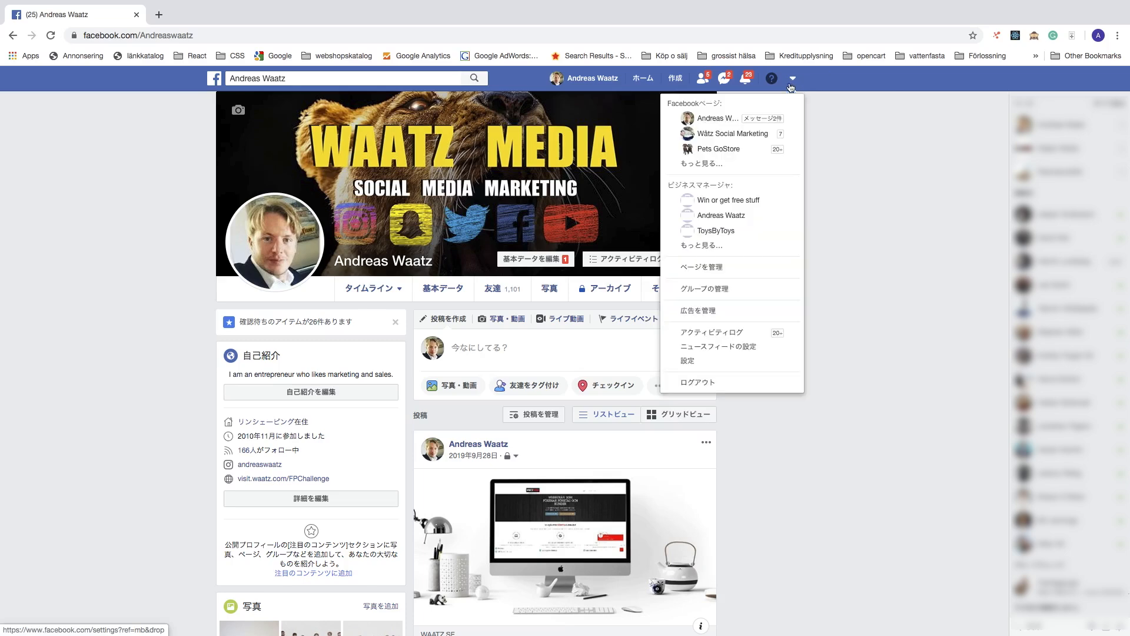
pyautogui.moveTo(714, 381)
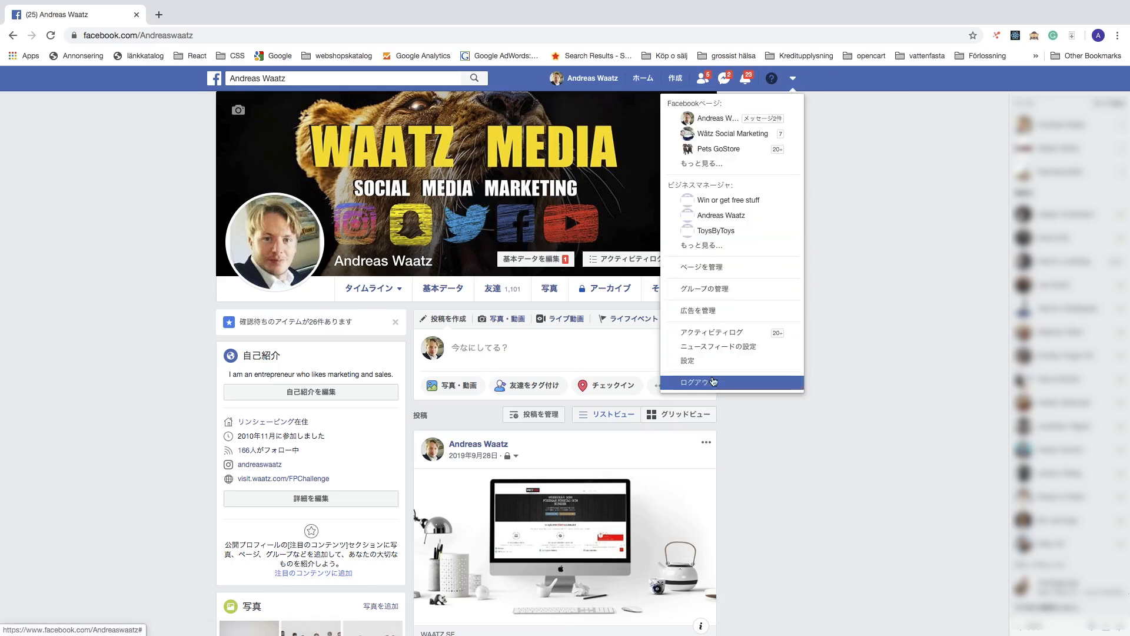
pyautogui.moveTo(711, 362)
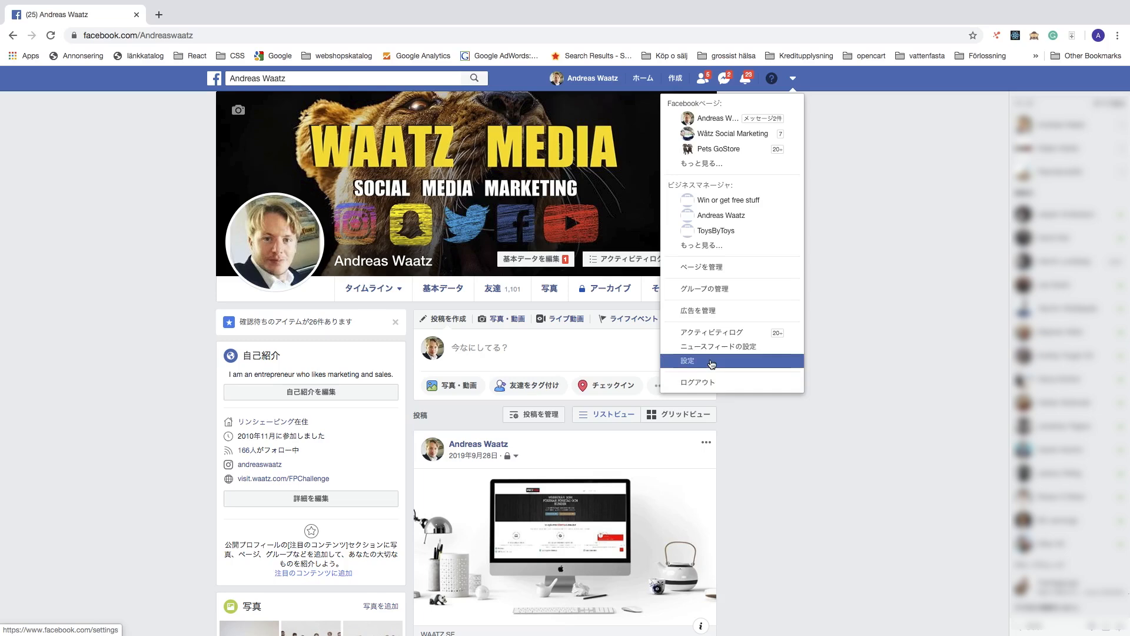
pyautogui.moveTo(718, 362)
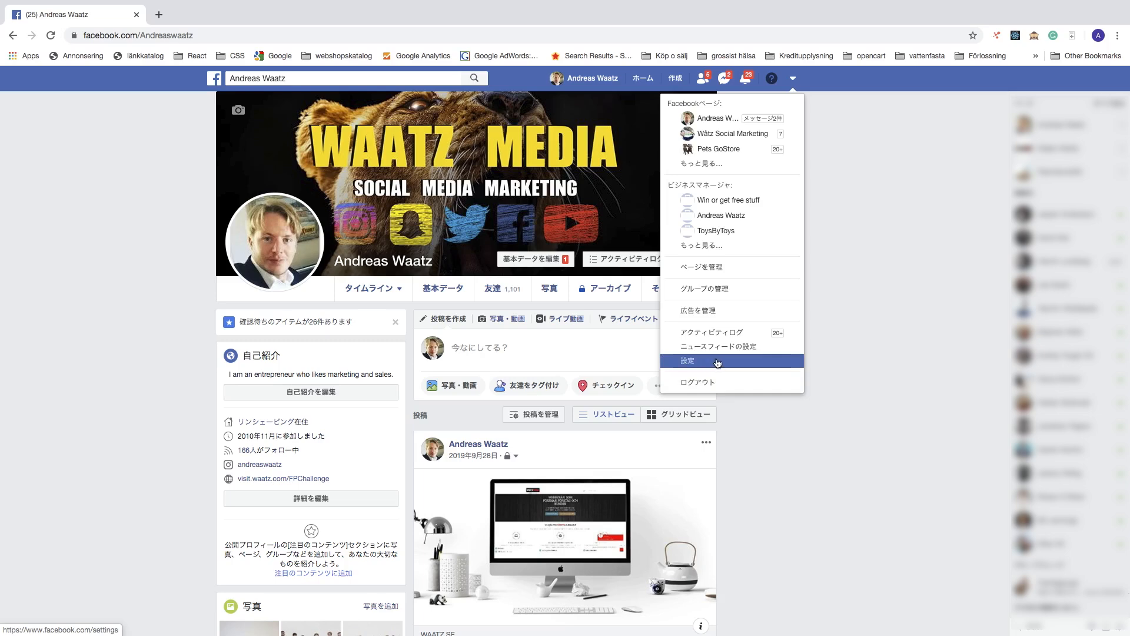
# Go to the general account settings page via 設定 (Settings)
pyautogui.click(688, 360)
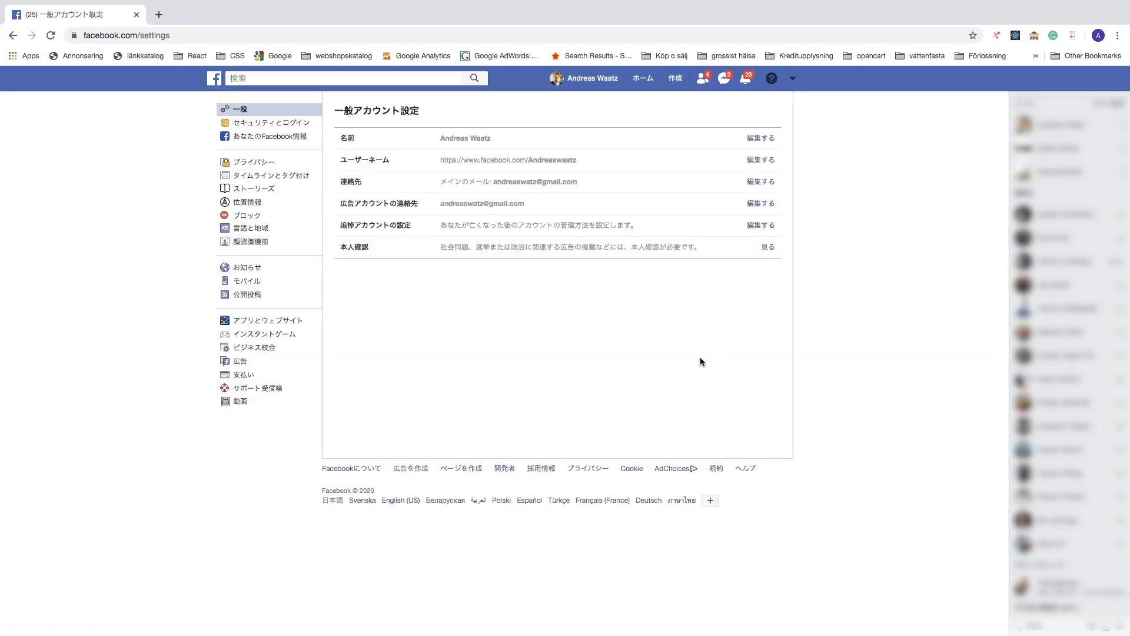
pyautogui.moveTo(268, 189)
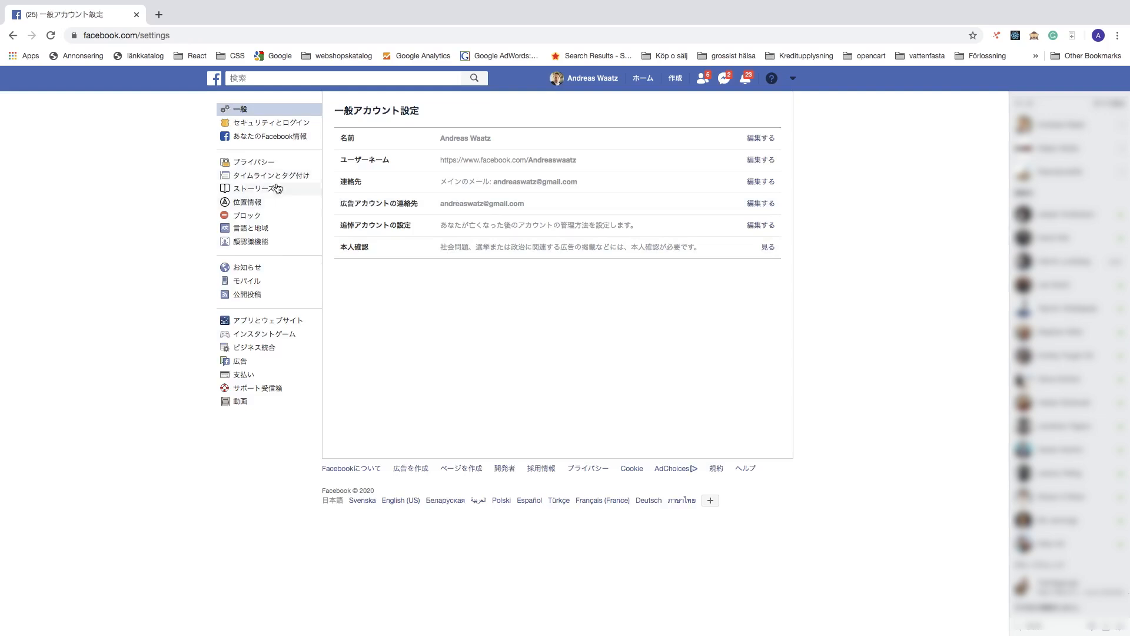
pyautogui.moveTo(264, 122)
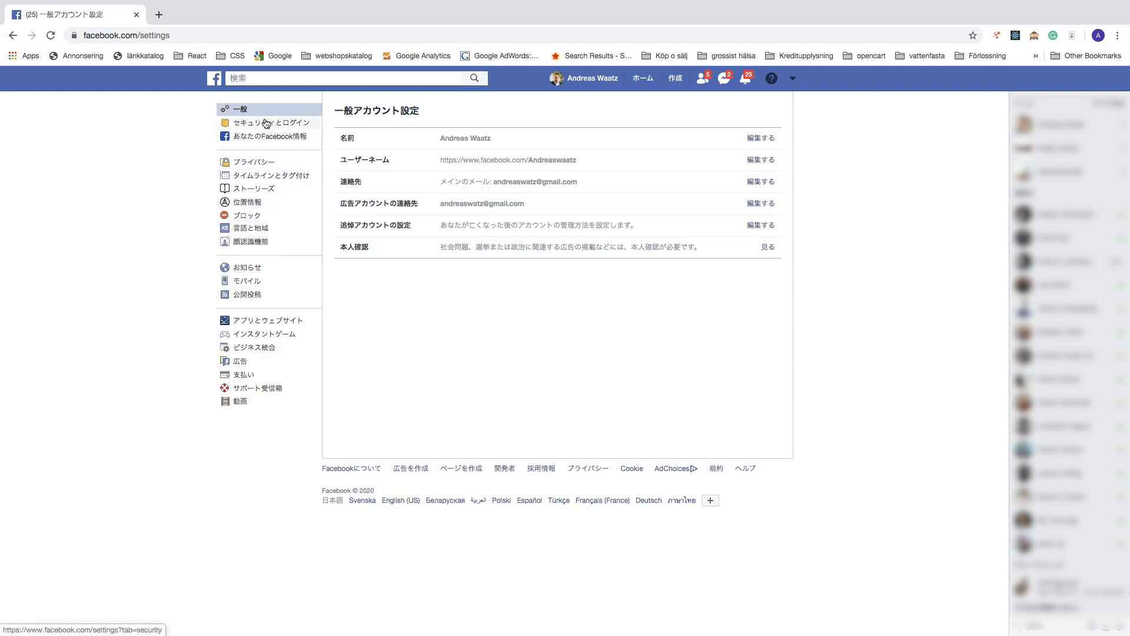
pyautogui.moveTo(236, 230)
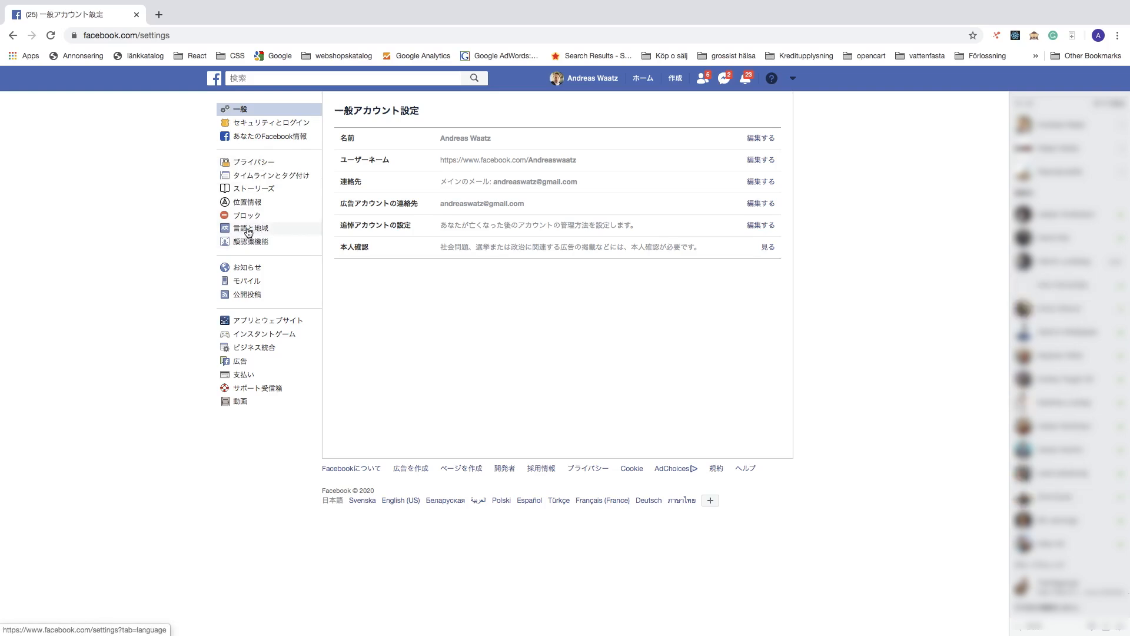
# Go to the 言語と地域 (Language and Region) settings from the sidebar
pyautogui.click(250, 228)
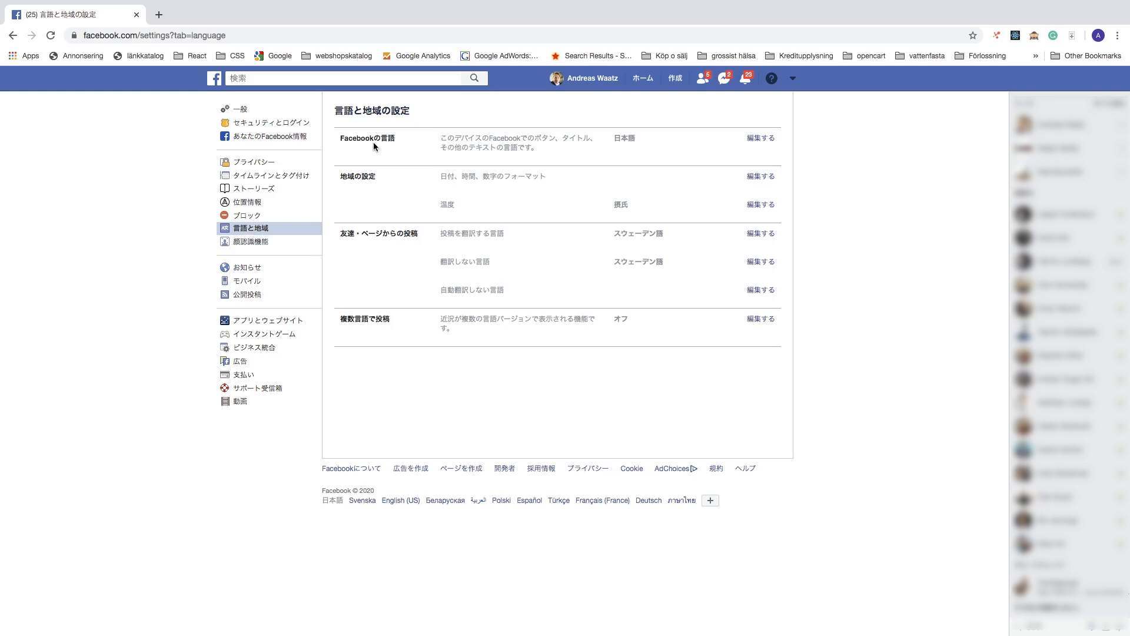
pyautogui.moveTo(764, 142)
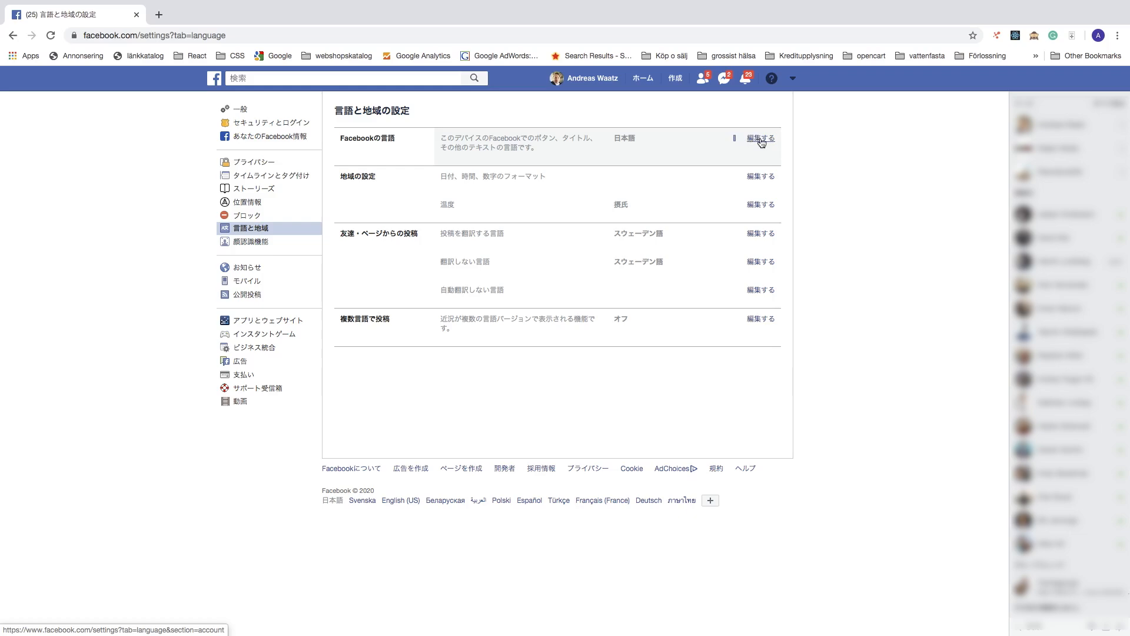
# Change the Facebook language from Japanese to English (US) and save the change
pyautogui.click(761, 139)
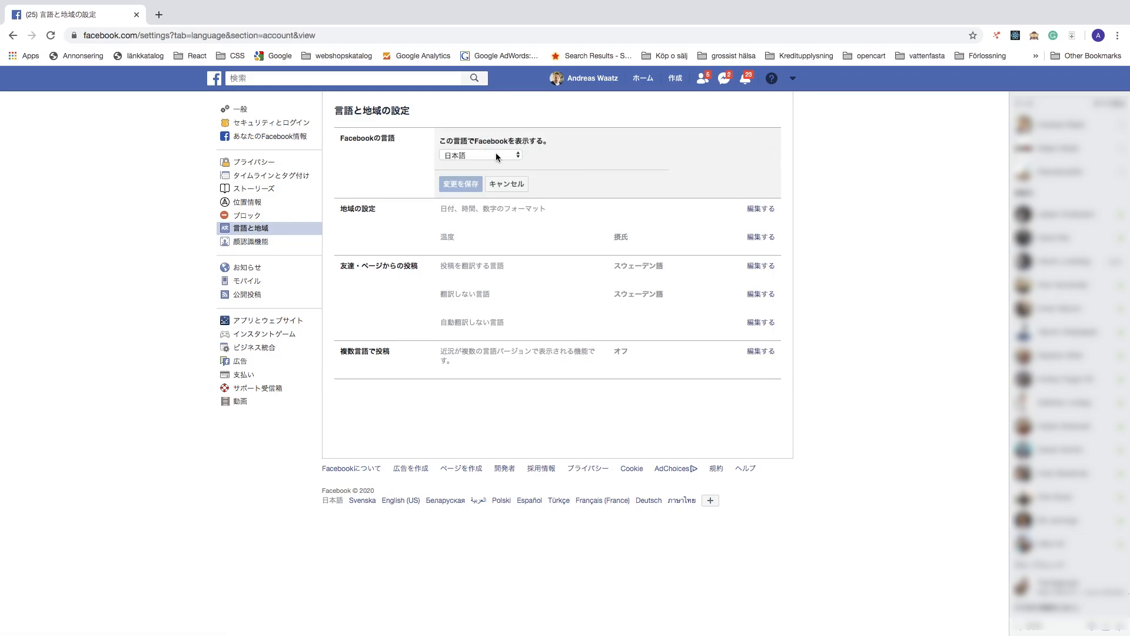
pyautogui.click(481, 155)
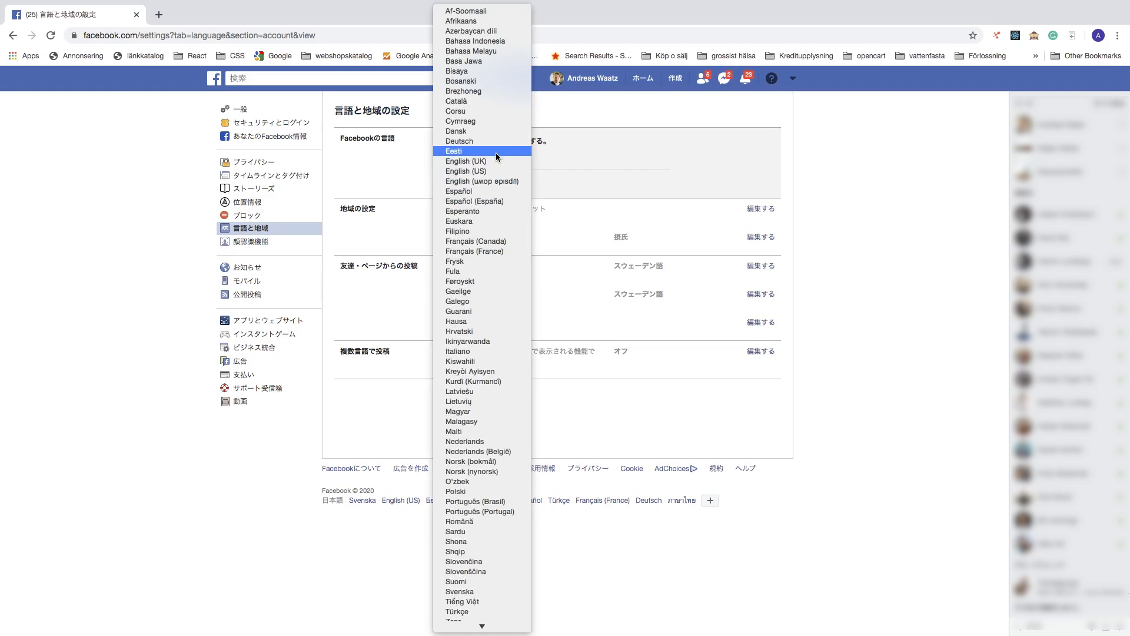
pyautogui.moveTo(469, 254)
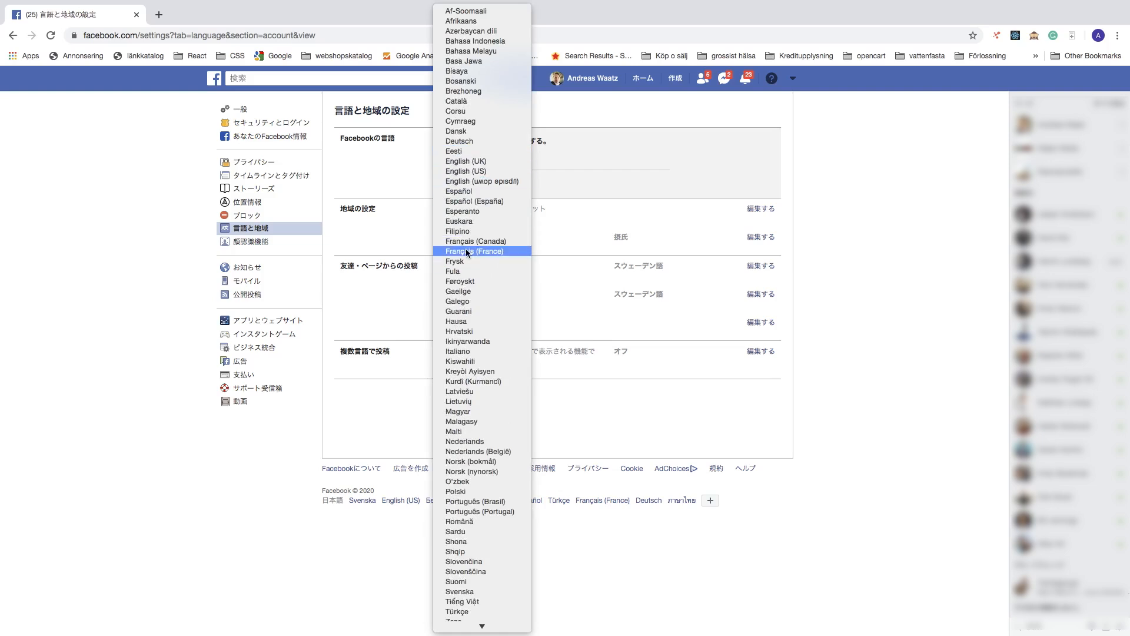
pyautogui.moveTo(473, 172)
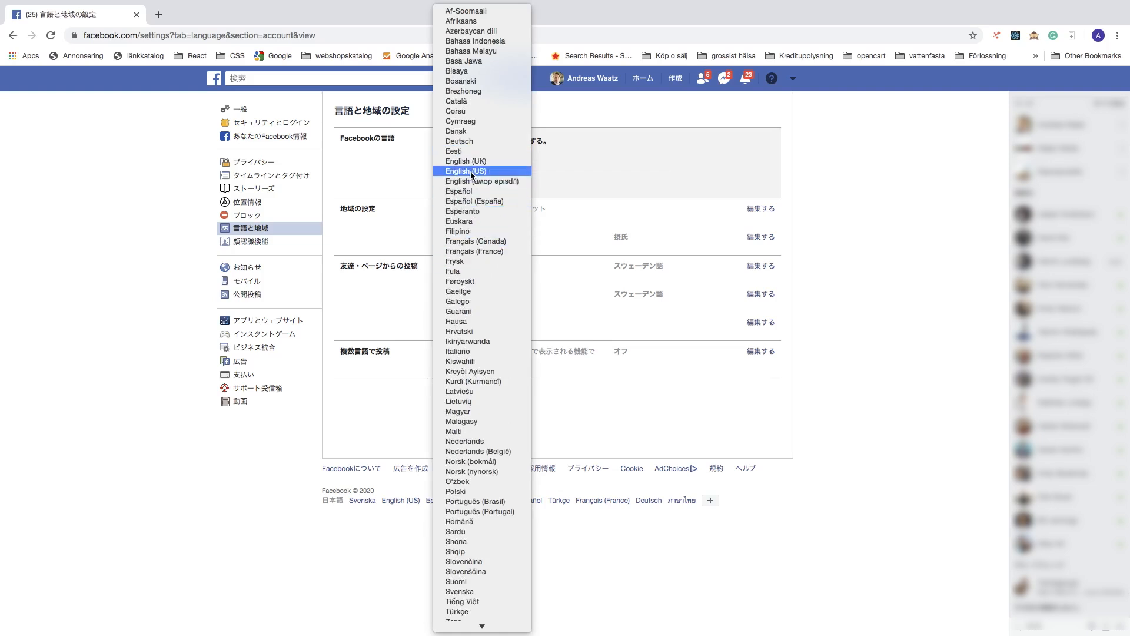
pyautogui.click(470, 170)
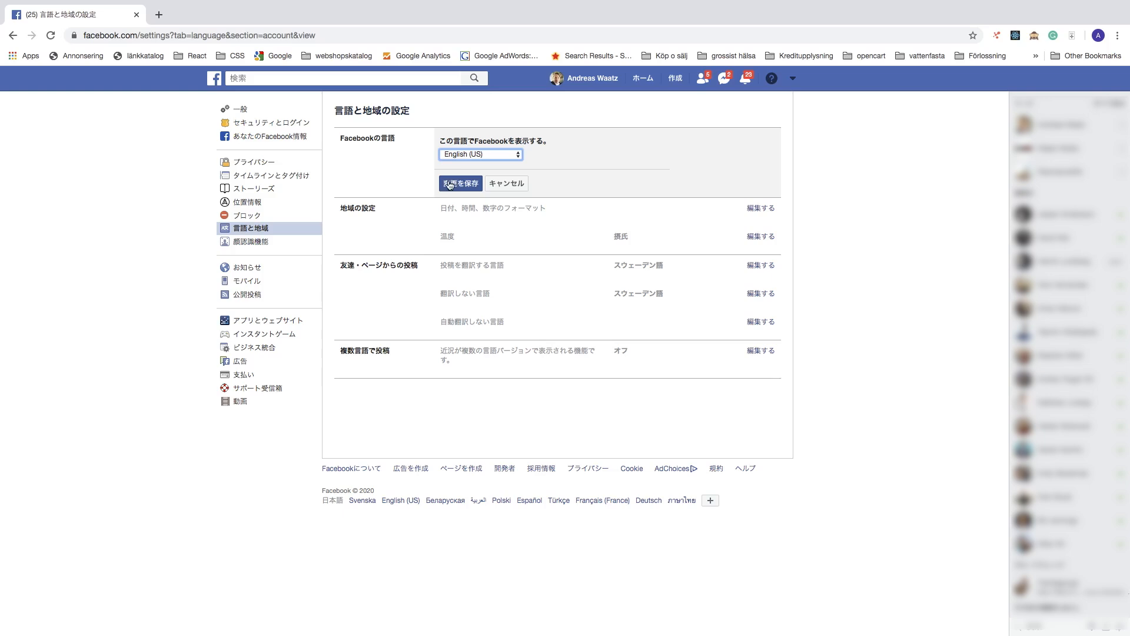
pyautogui.click(459, 183)
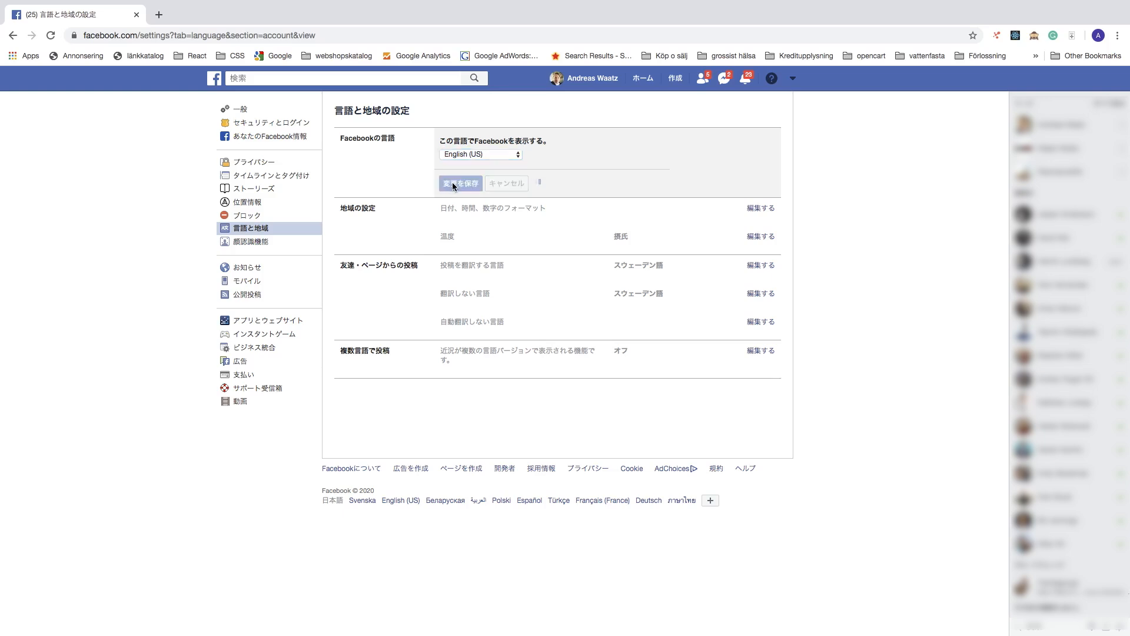
# Confirm the switch to English (US) and return to the profile page in English
pyautogui.click(460, 183)
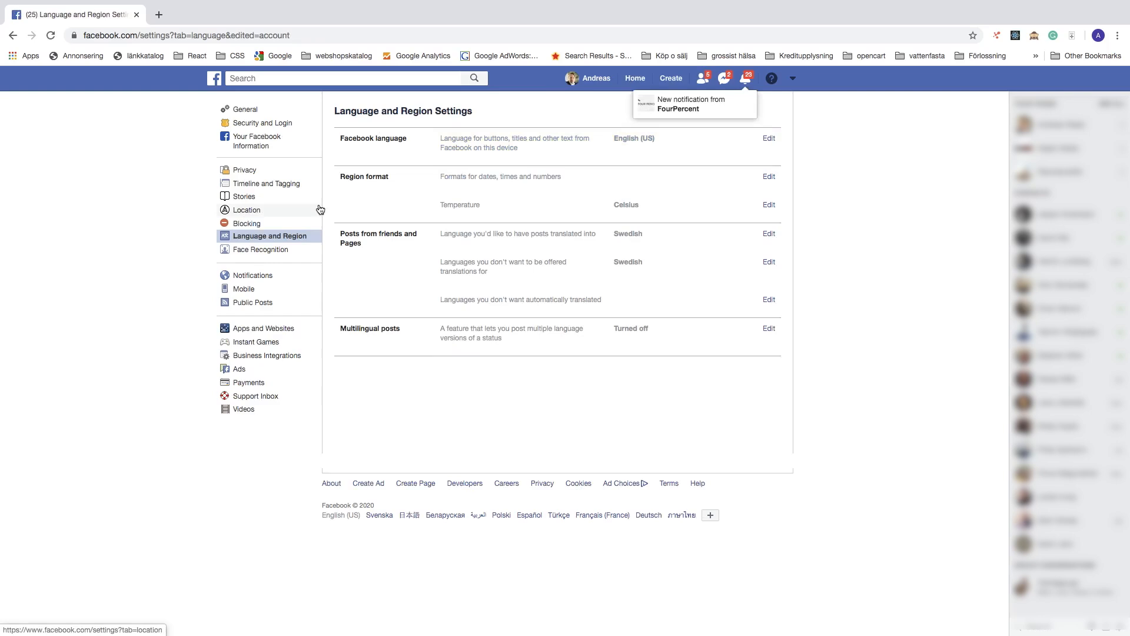
pyautogui.moveTo(436, 351)
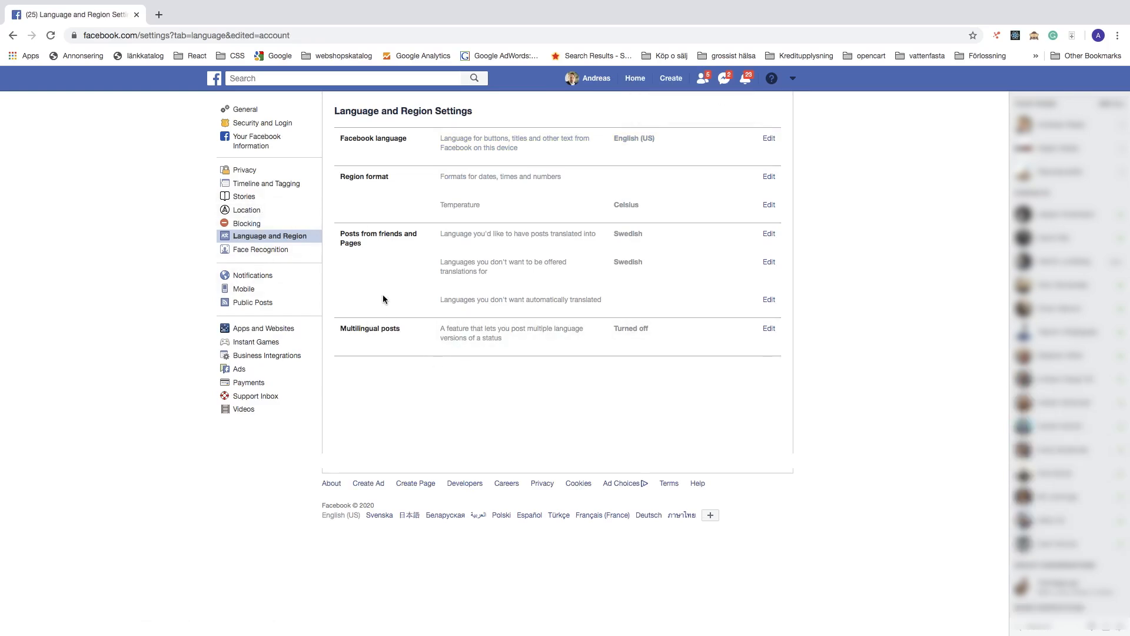
pyautogui.click(597, 78)
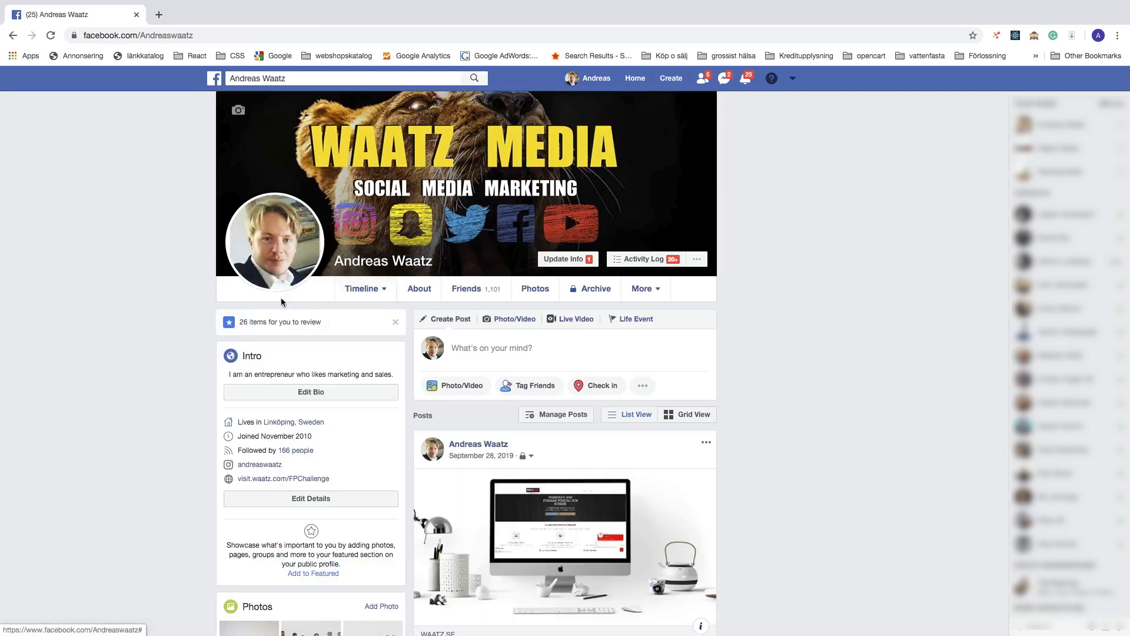
pyautogui.moveTo(113, 340)
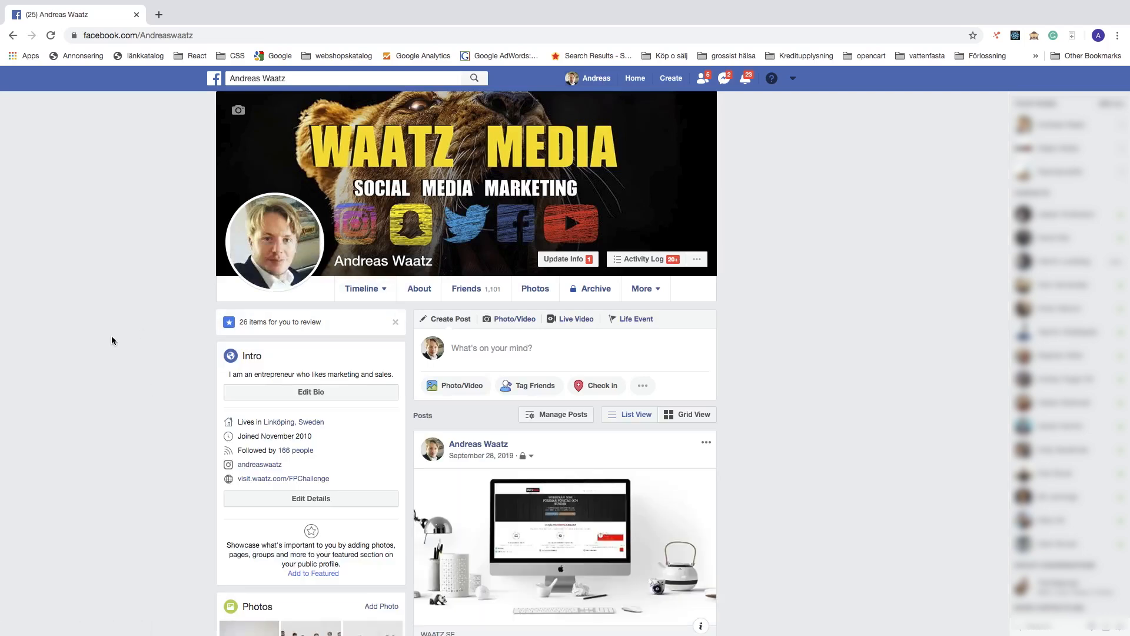